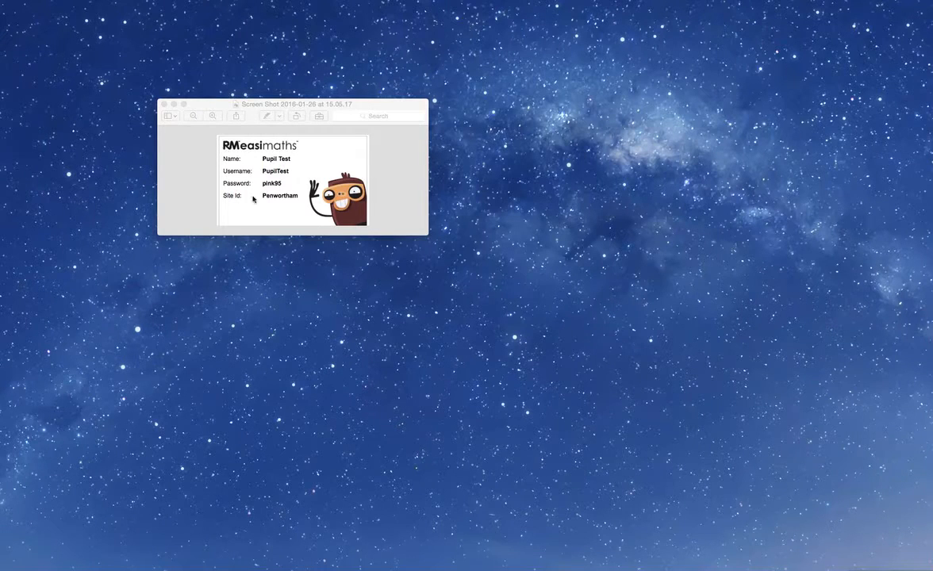
mouse_move(289, 193)
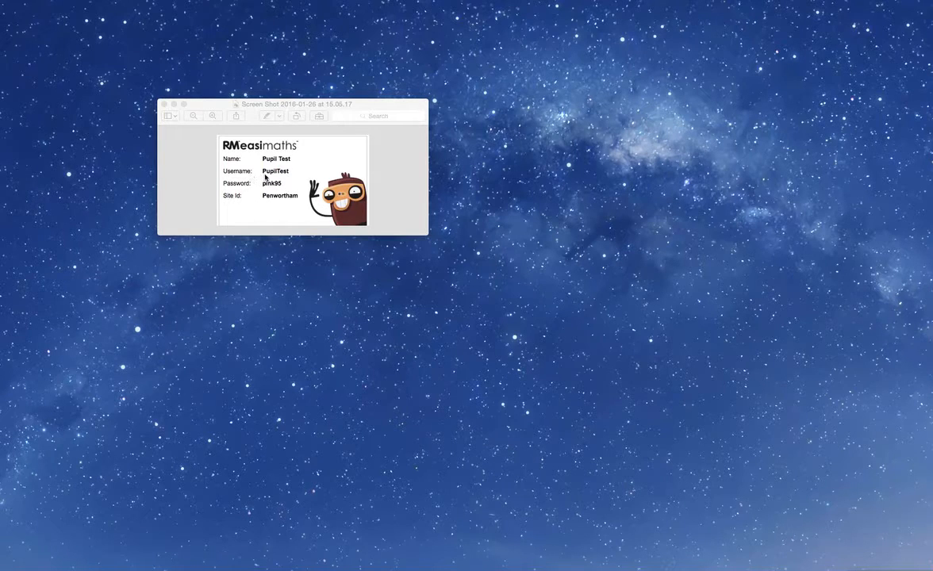
mouse_move(288, 177)
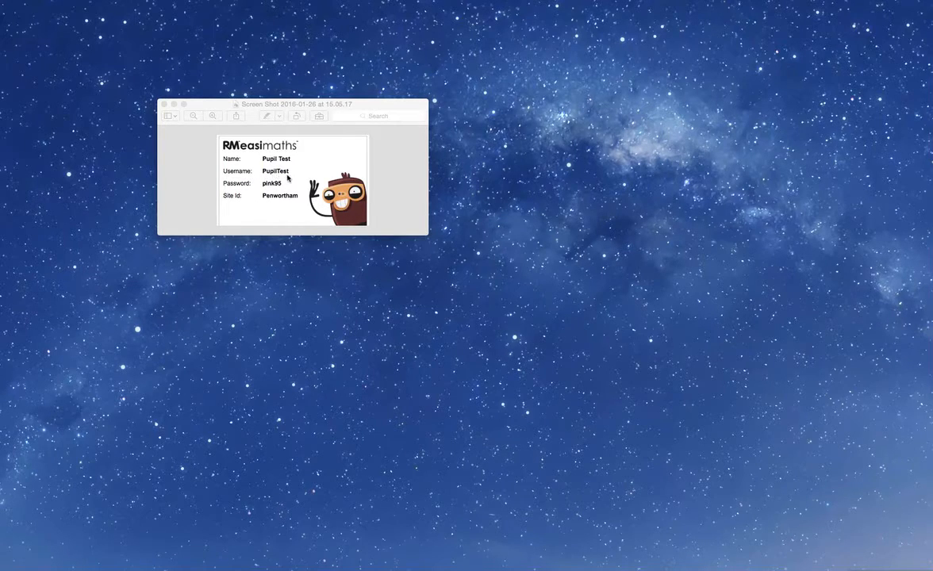
mouse_move(264, 191)
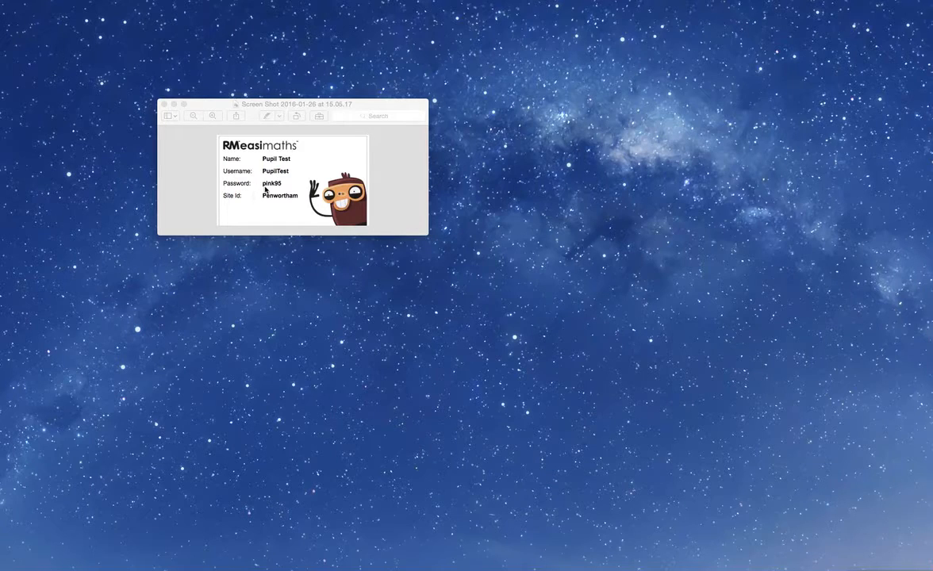
mouse_move(277, 189)
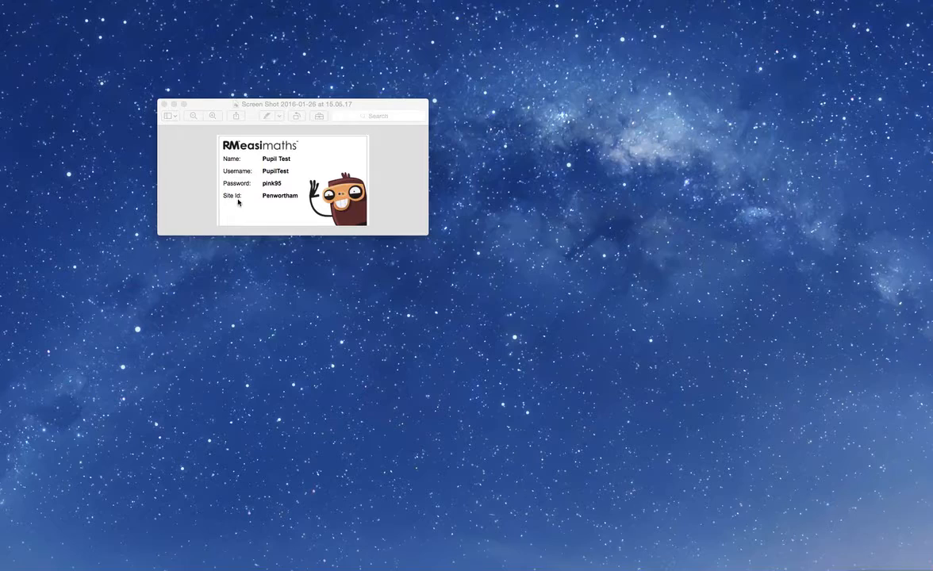
mouse_move(273, 207)
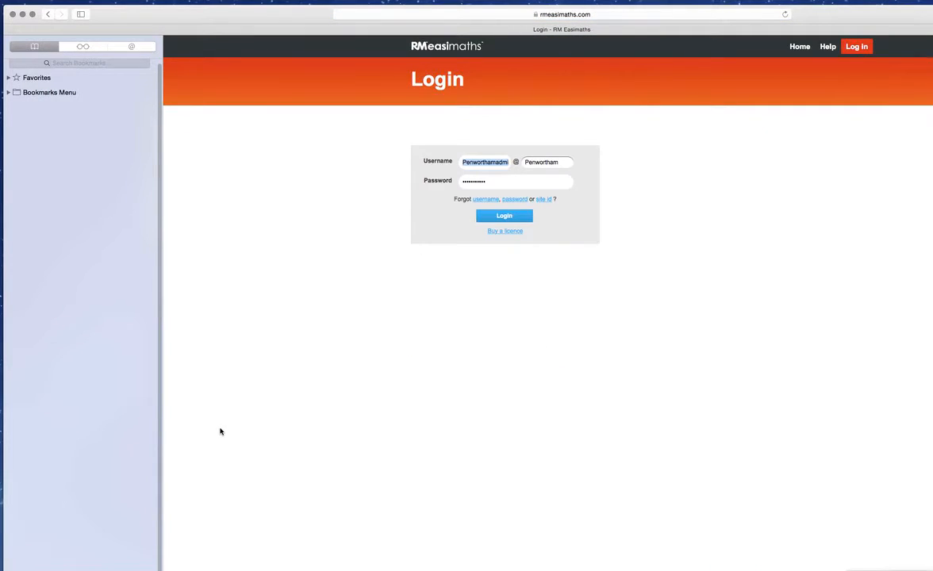
- Clear the saved details and log in as 'Pupil' at site 'Pen' with the password
click(485, 161)
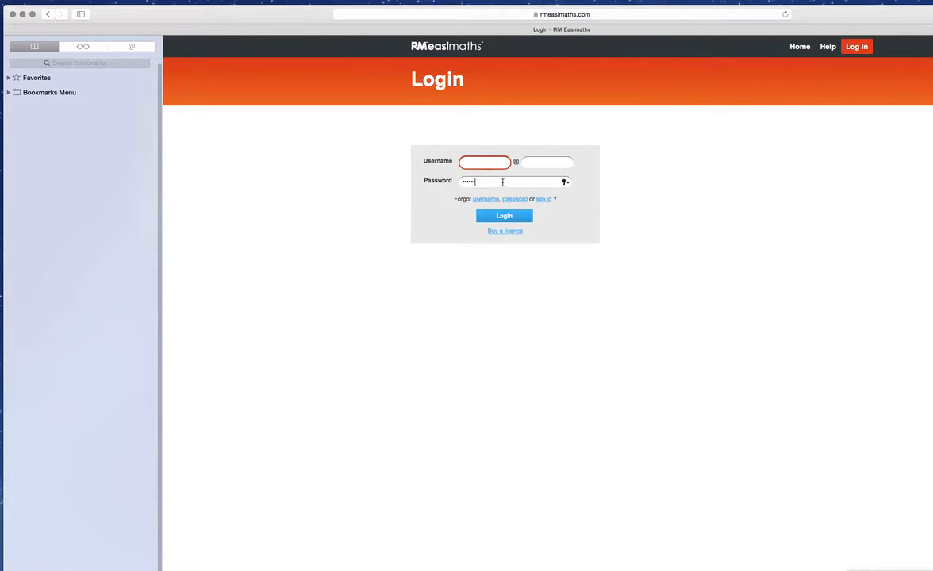
click(484, 162)
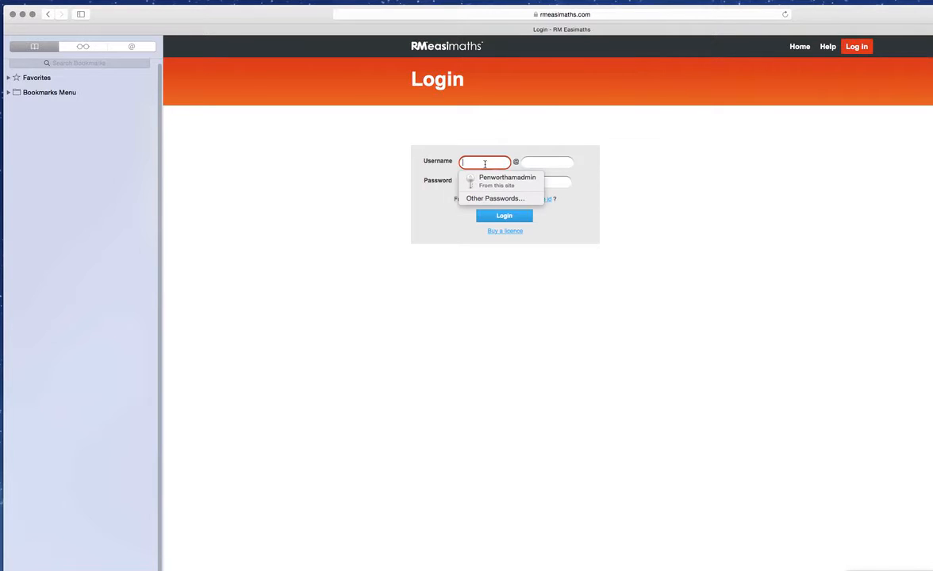
text(P)
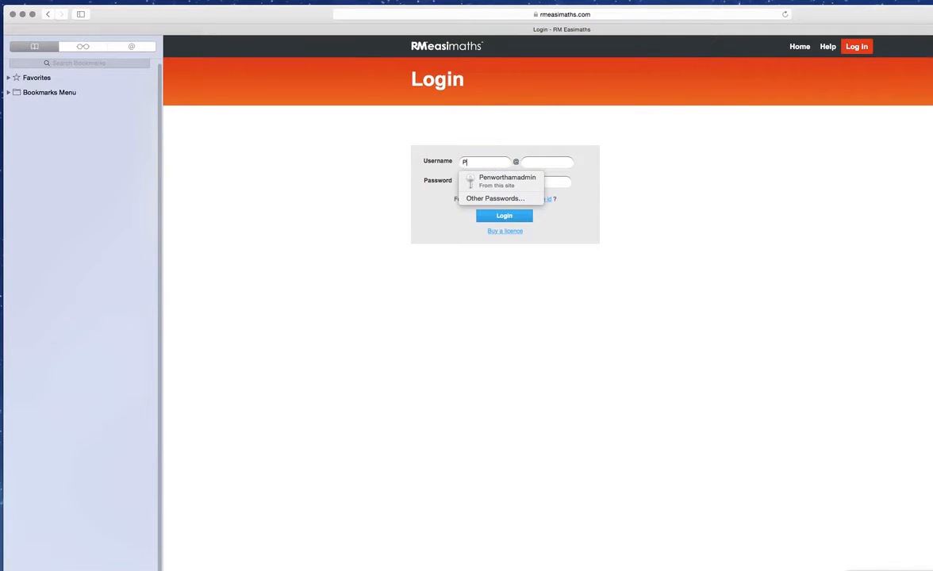
text(PupilTest)
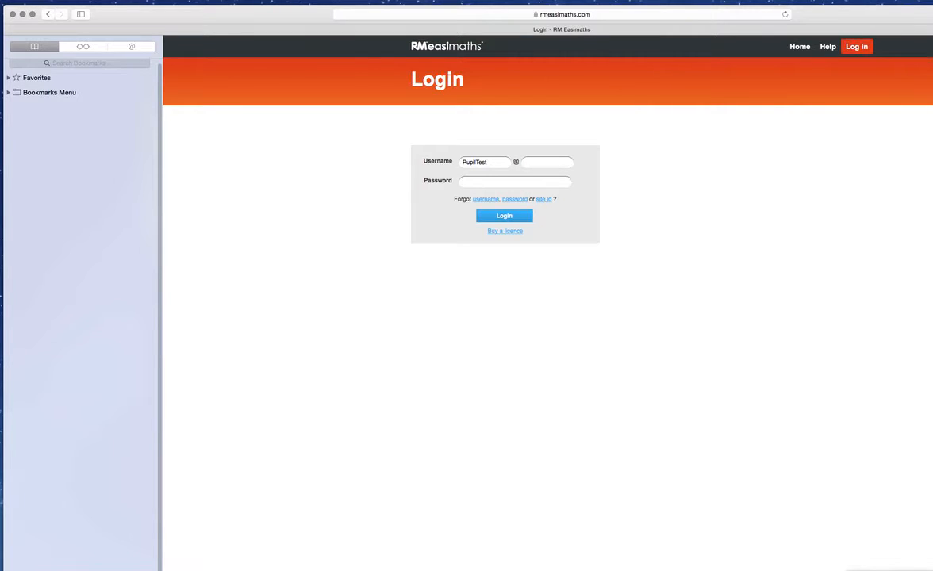
click(545, 162)
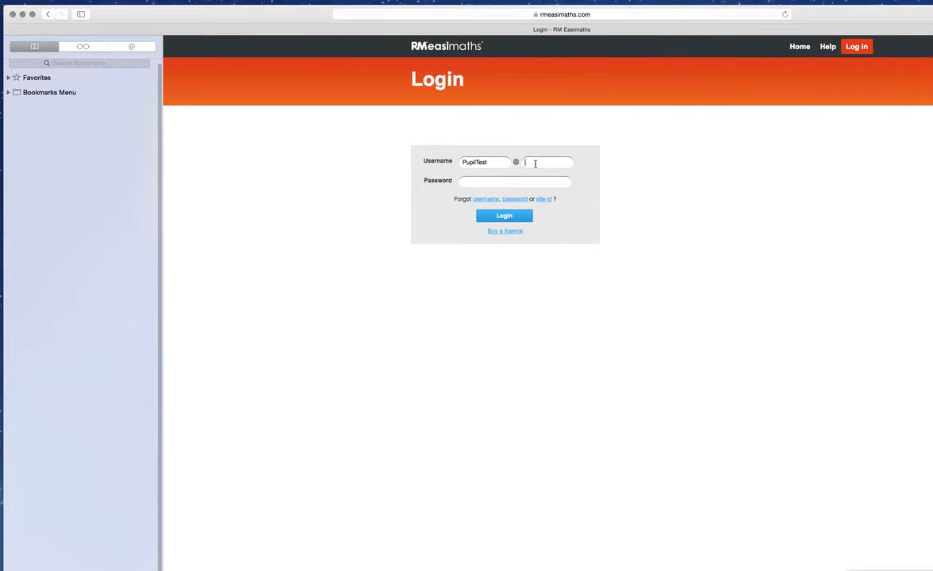
text(Penwortham)
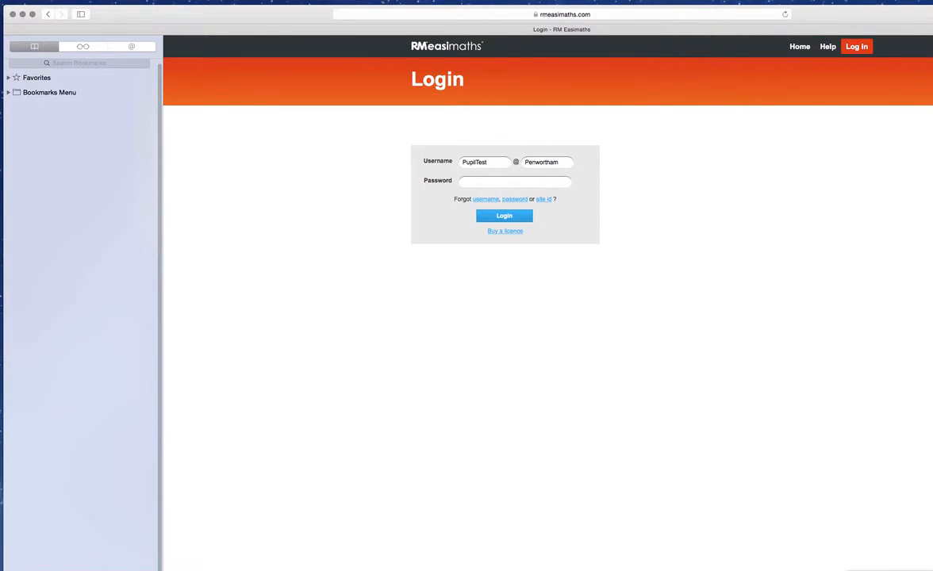
click(506, 181)
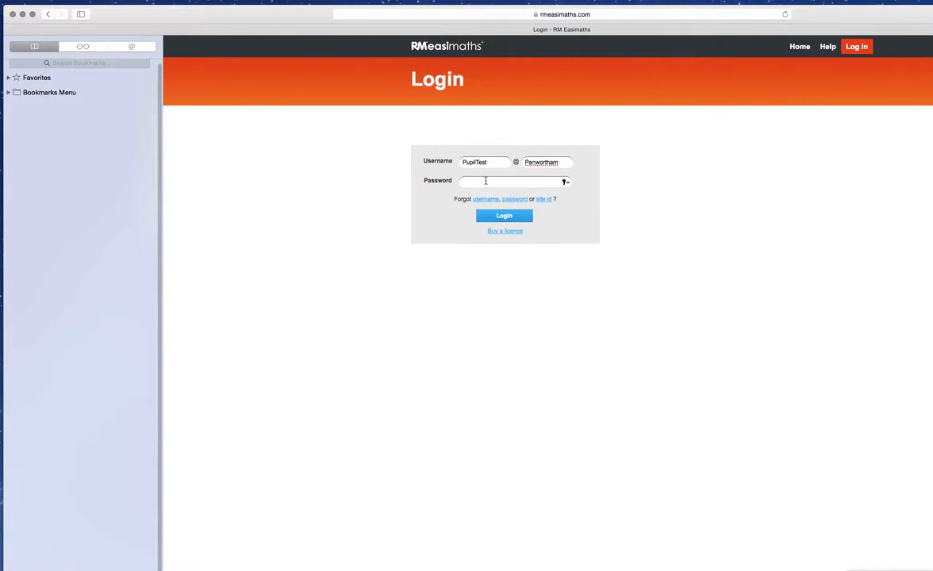
text(••••)
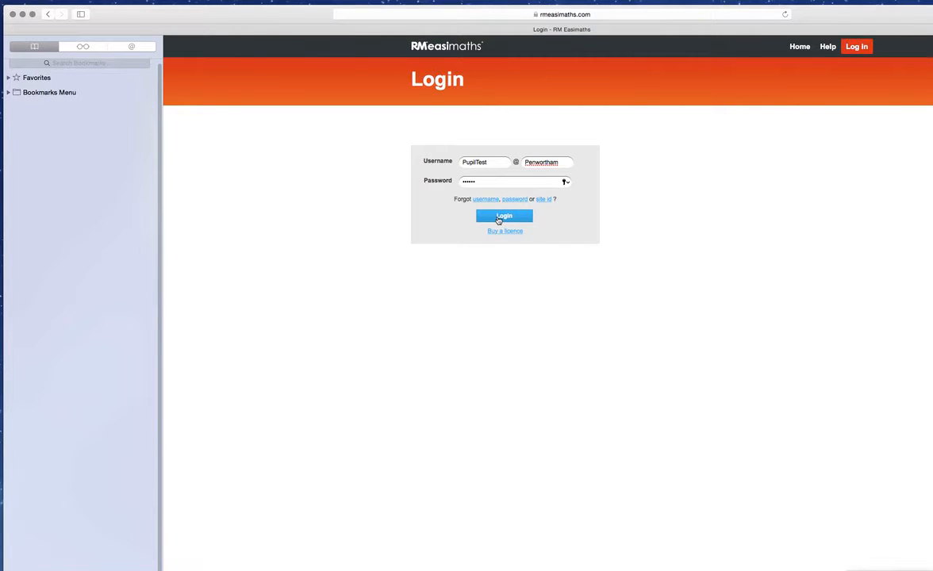
click(504, 215)
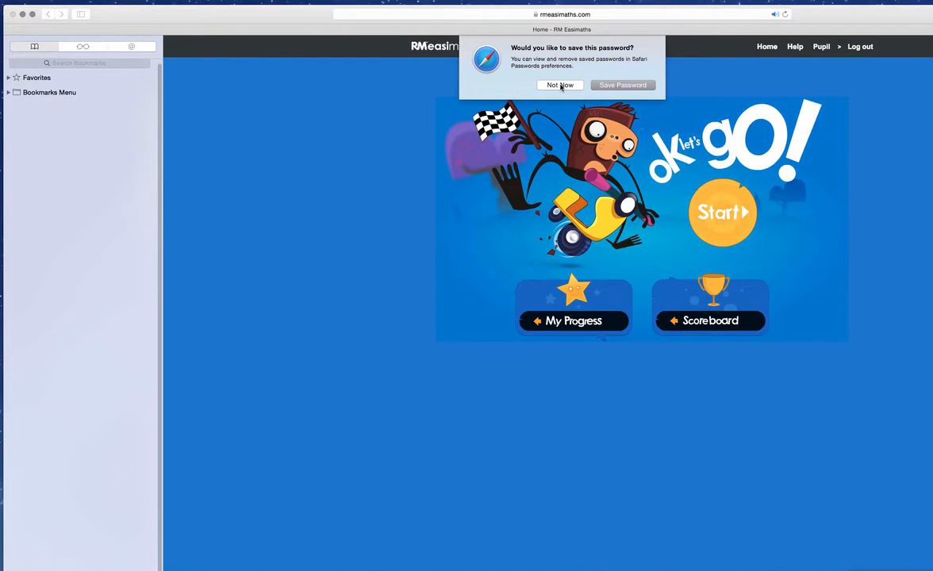
- Decline saving the password, check the all-zero My Progress totals, and go back home
click(560, 85)
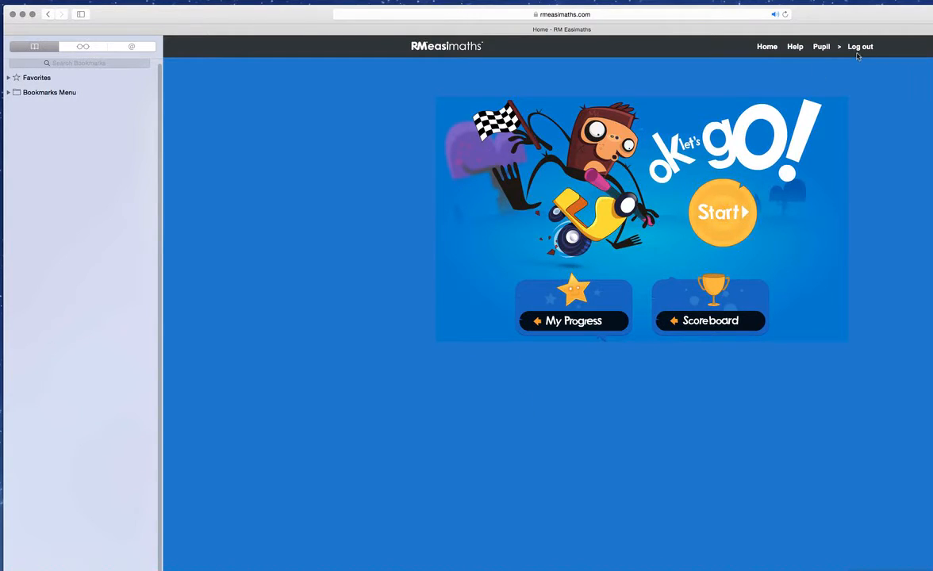
mouse_move(853, 58)
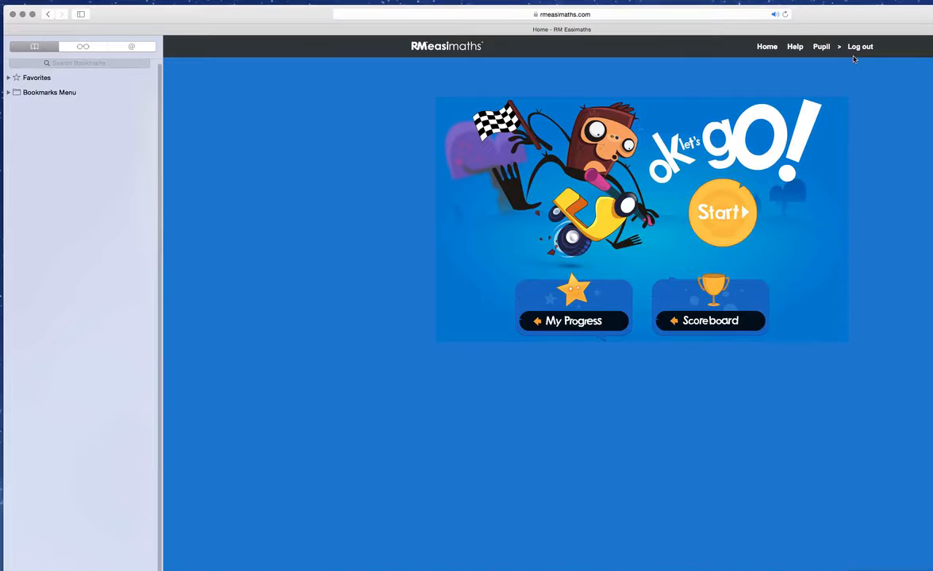
mouse_move(567, 316)
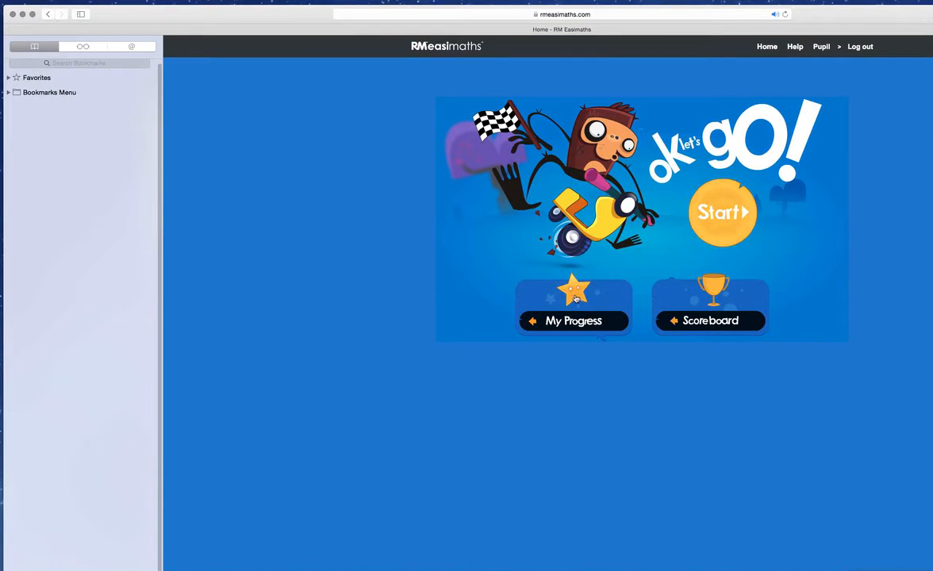
click(574, 320)
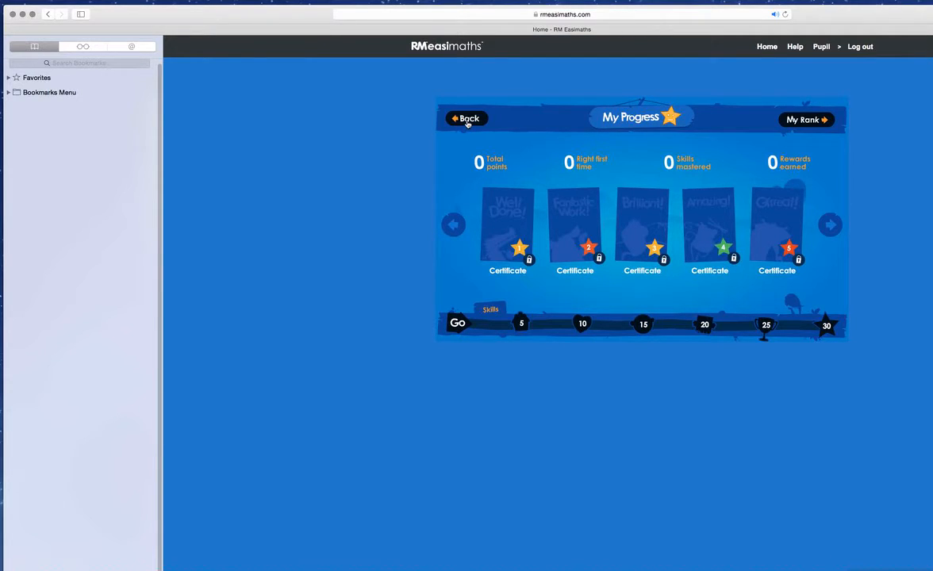
click(467, 119)
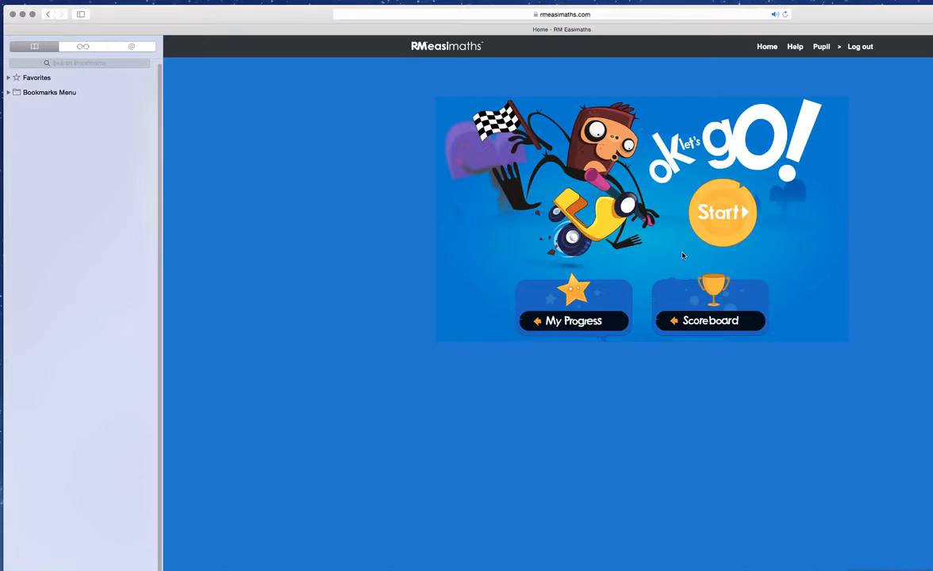
- Select and submit the number 1, then continue to Swing's two-pears plate question
click(722, 212)
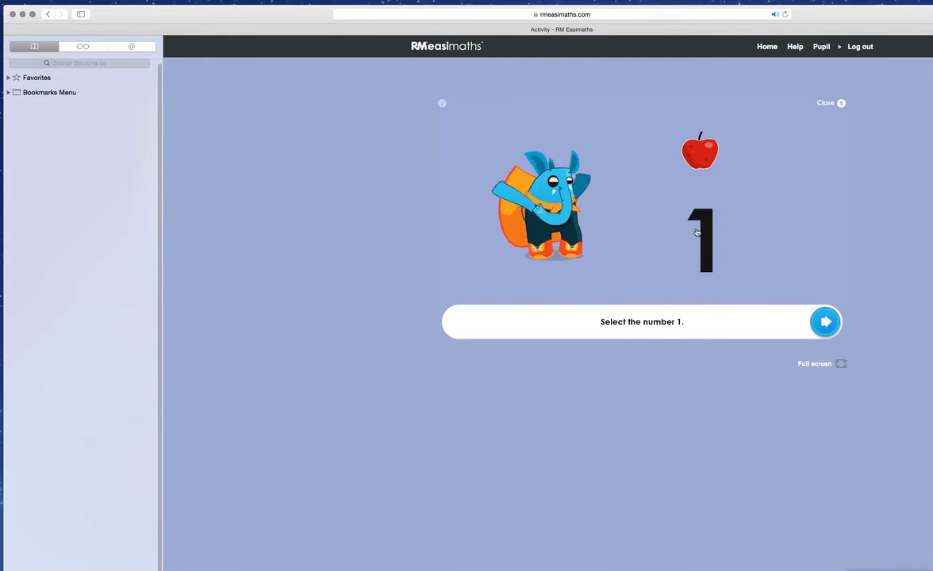
click(699, 240)
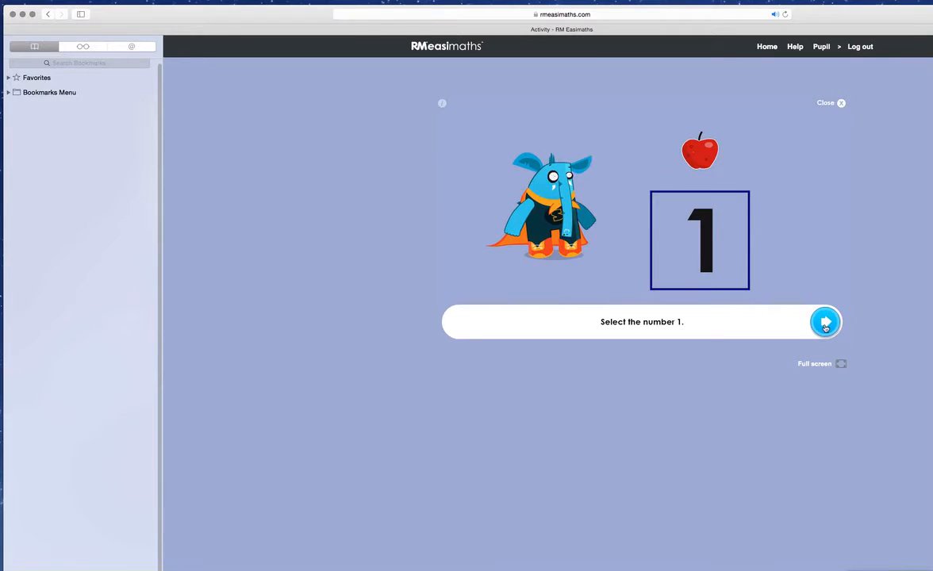
click(698, 240)
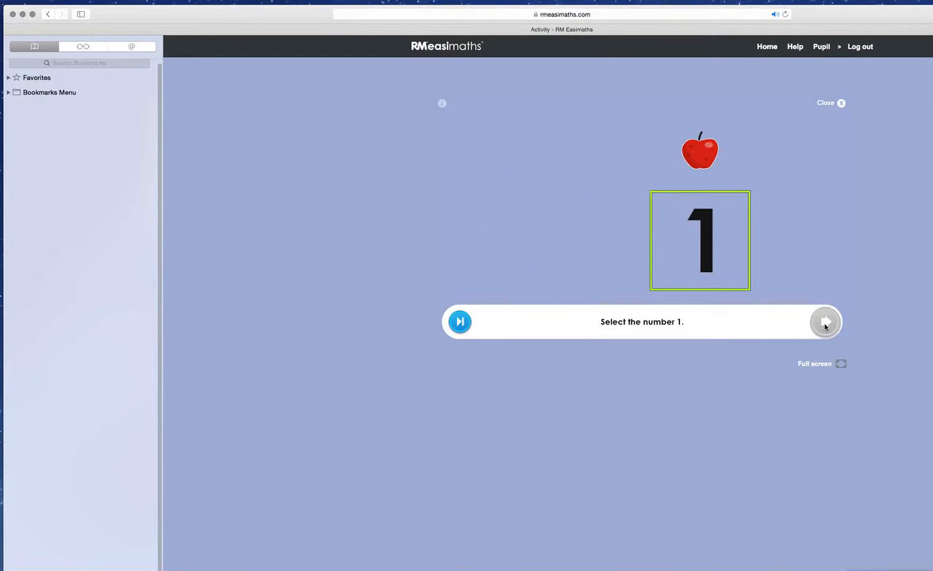
click(825, 321)
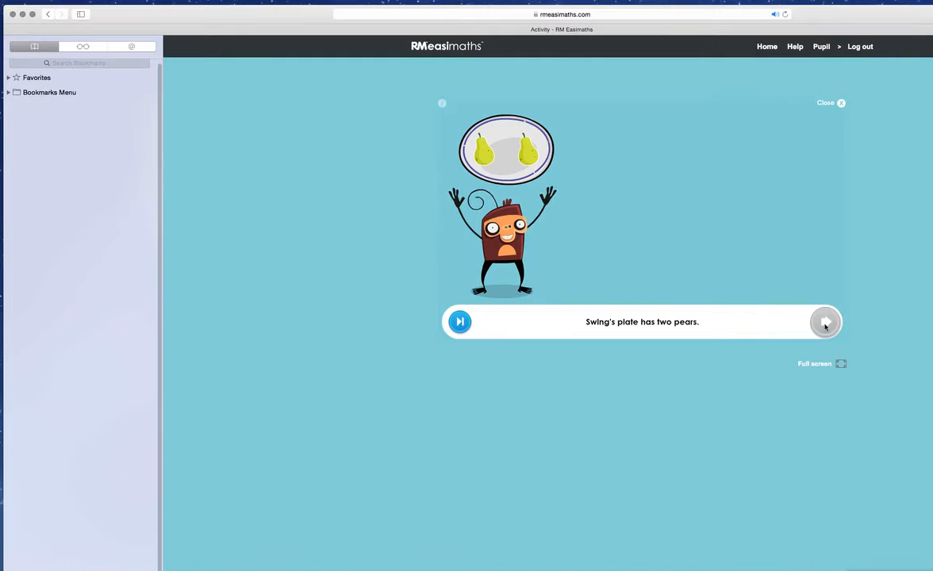
click(825, 322)
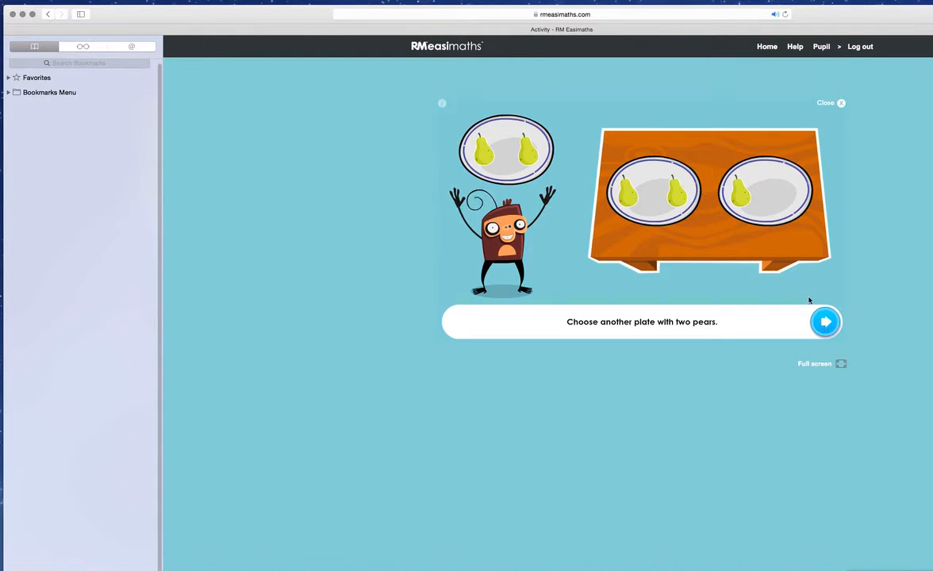
- Choose the other plate holding two pears and submit it
click(649, 192)
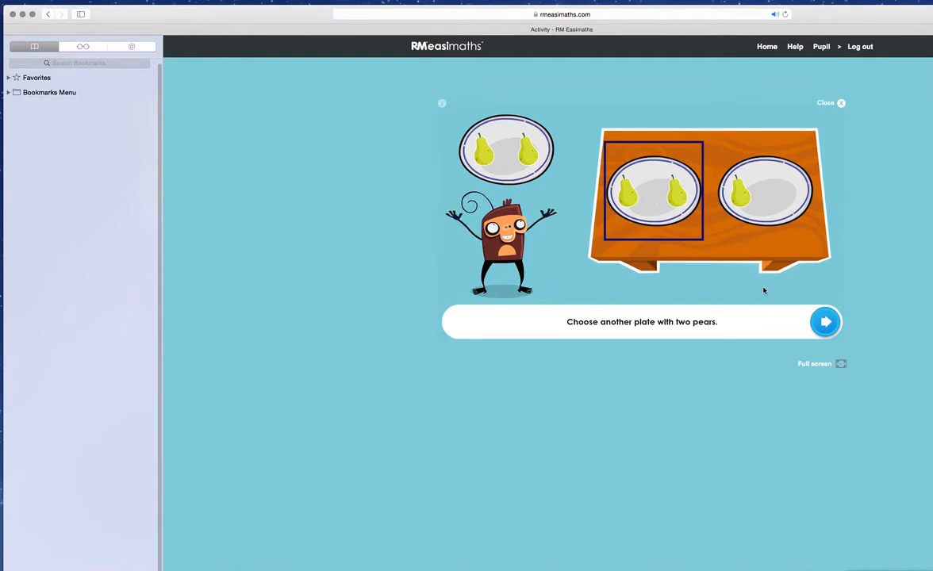
click(825, 321)
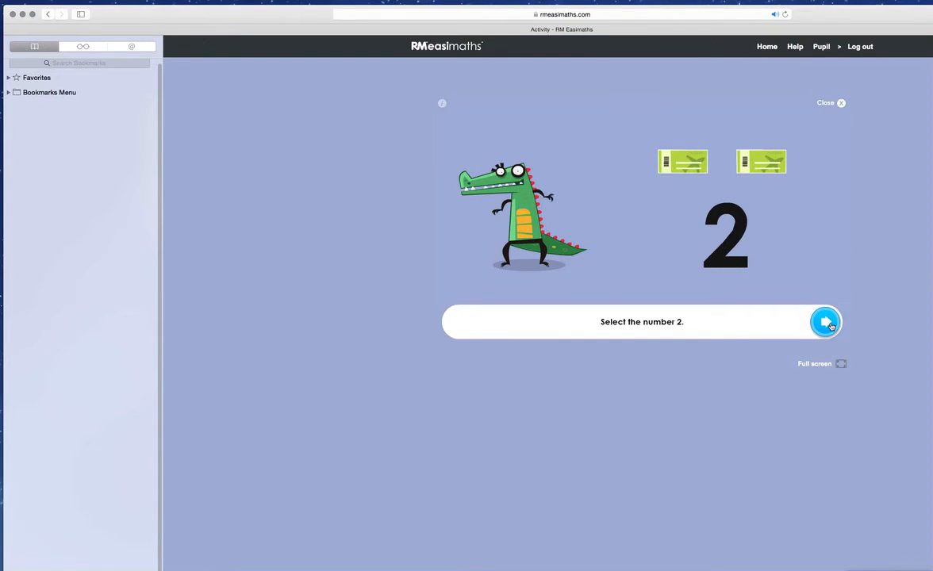
mouse_move(742, 260)
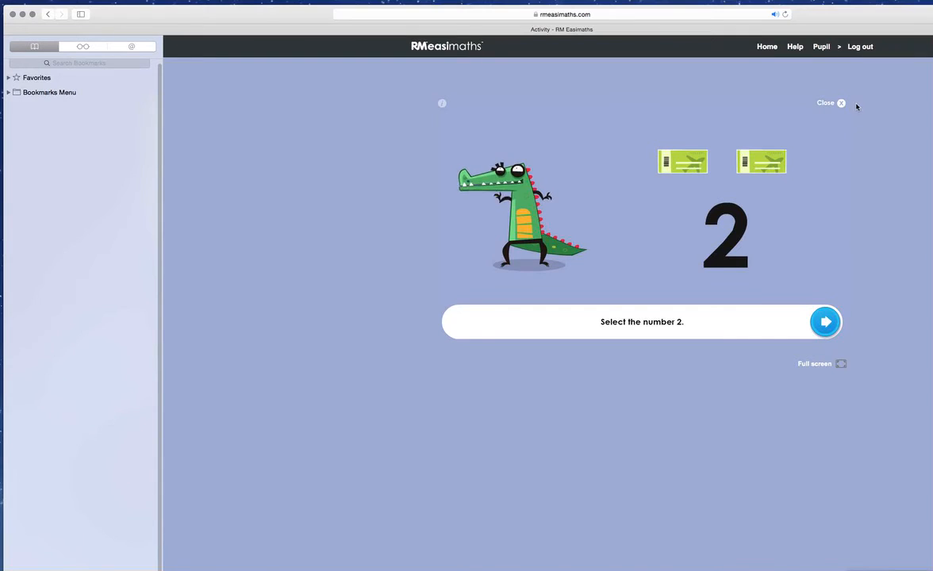
- Close the activity and continue past the Great! screen showing a 30-point score
click(841, 104)
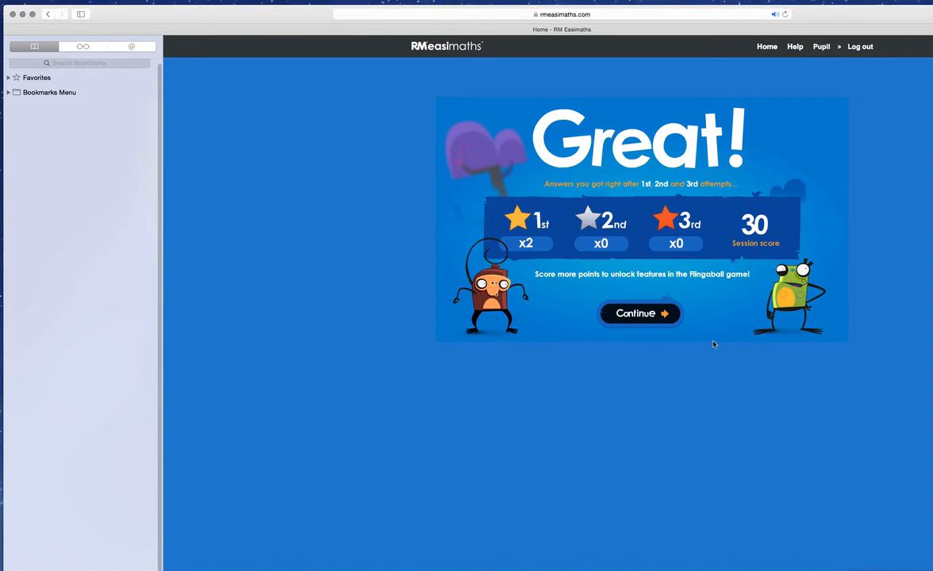
mouse_move(648, 279)
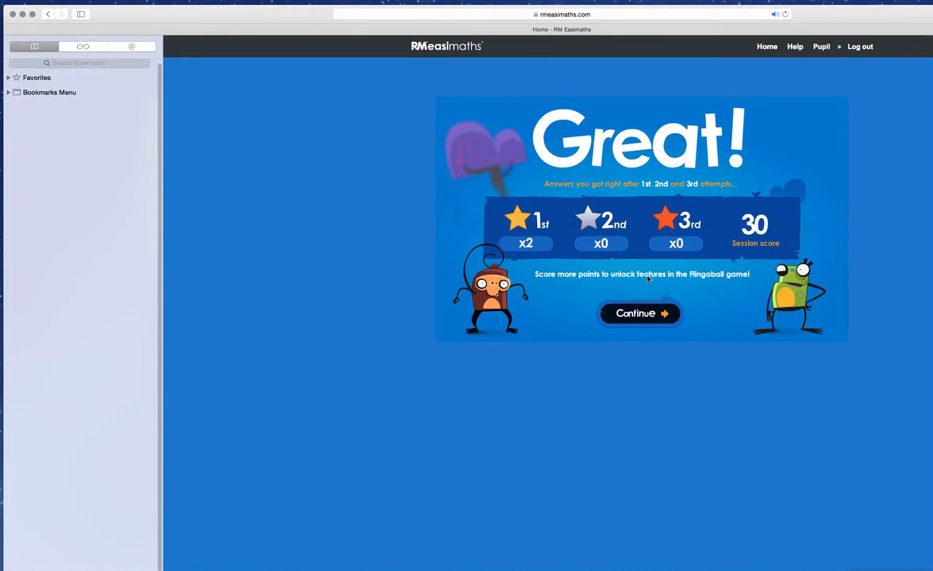
mouse_move(681, 288)
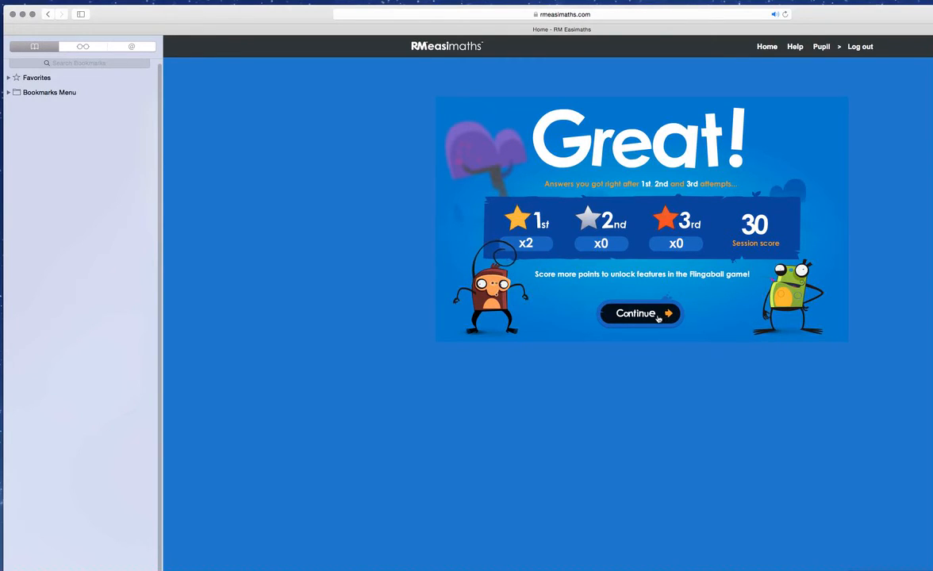
click(639, 313)
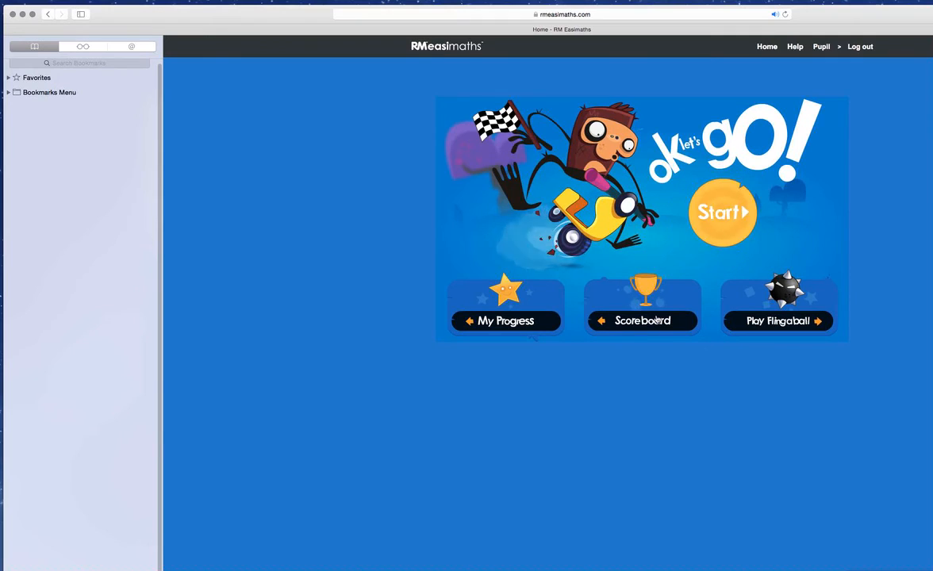
mouse_move(778, 324)
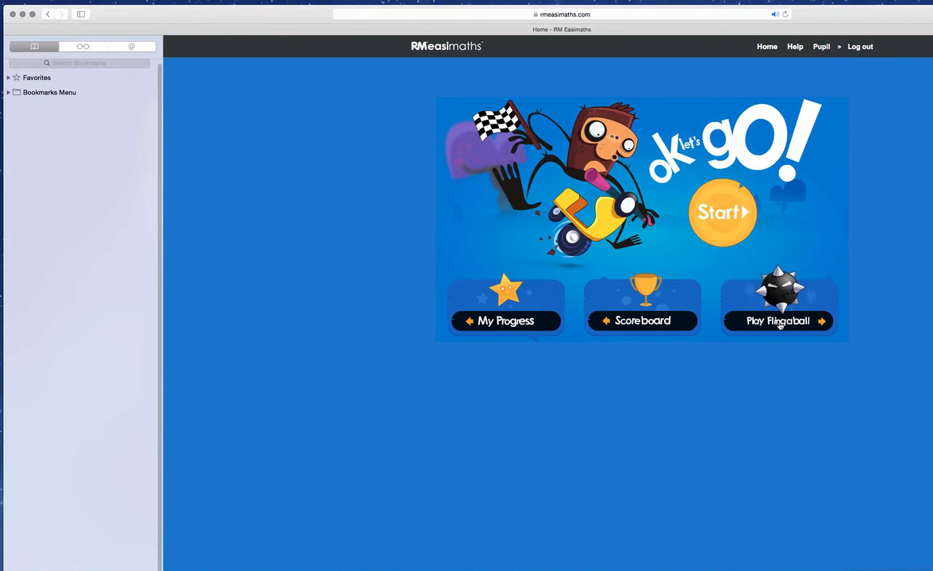
- Start Flingaball level 1, dismiss the catapult instructions, then exit and log out
click(779, 321)
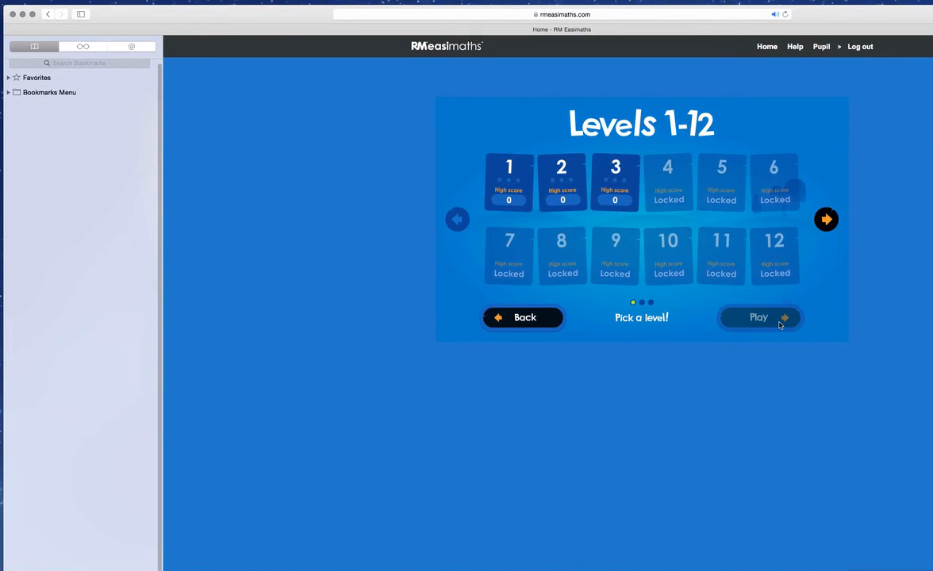
click(509, 182)
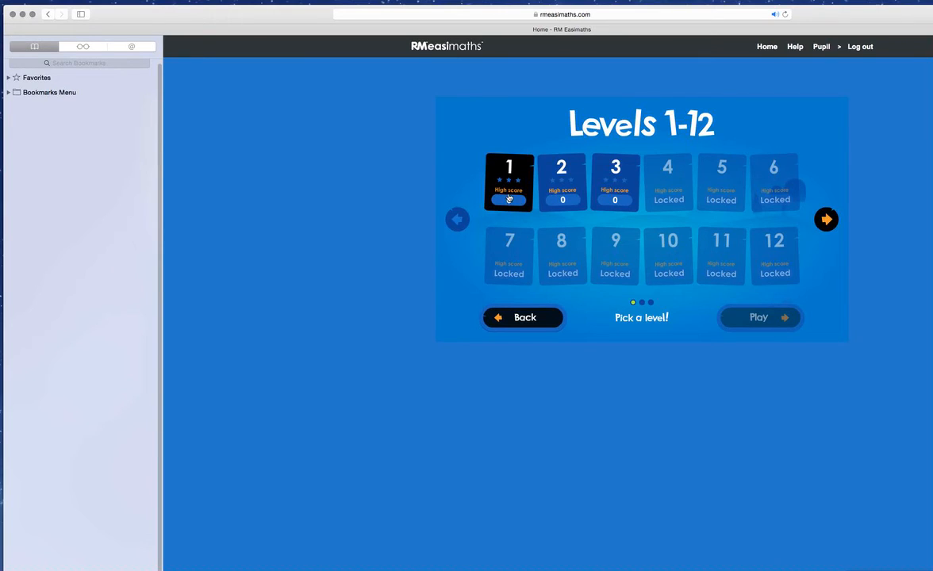
click(759, 317)
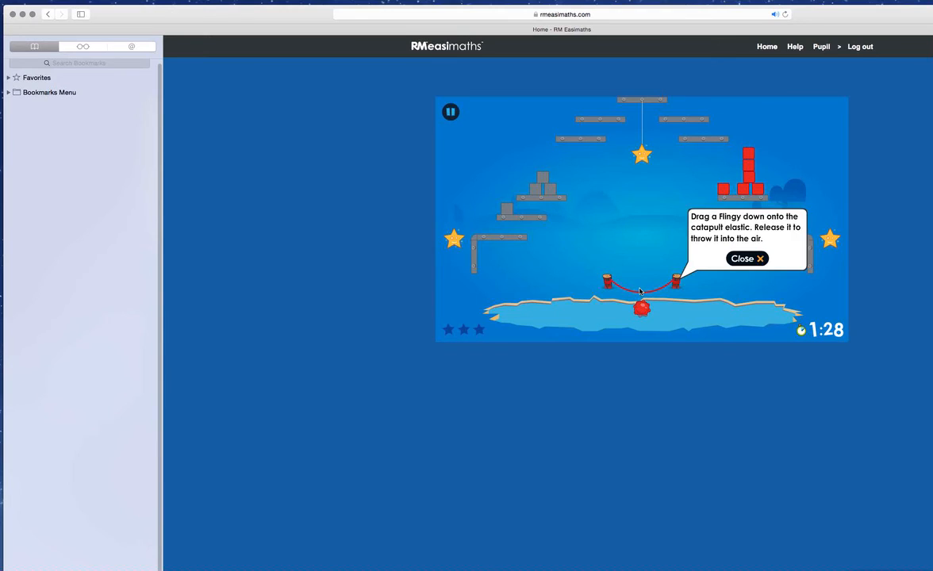
click(449, 112)
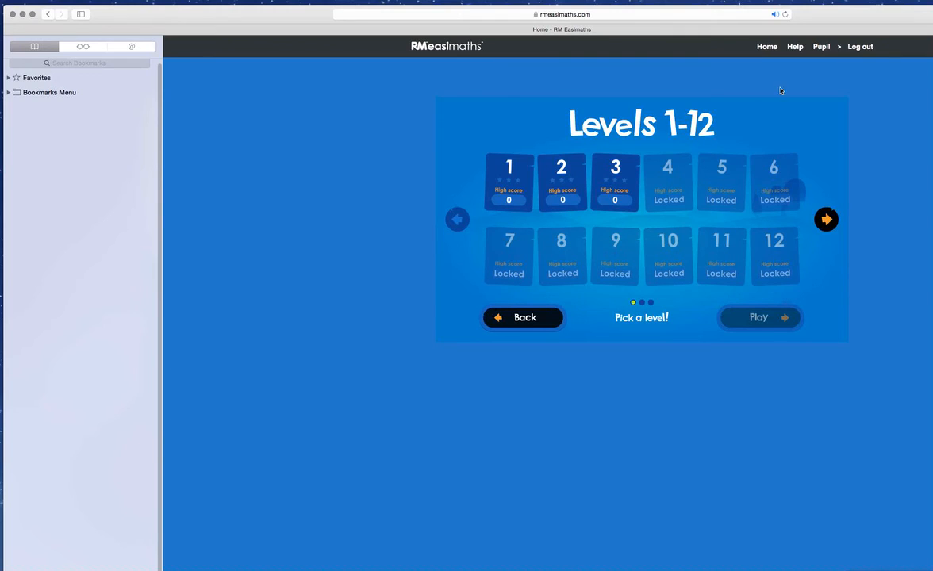
click(858, 46)
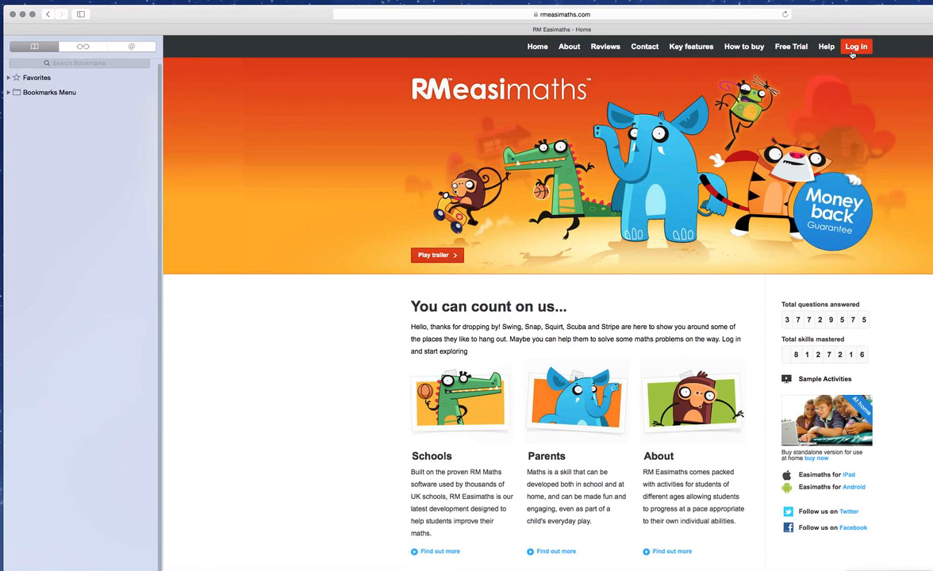
- Open the login dialog from the public home page
click(859, 46)
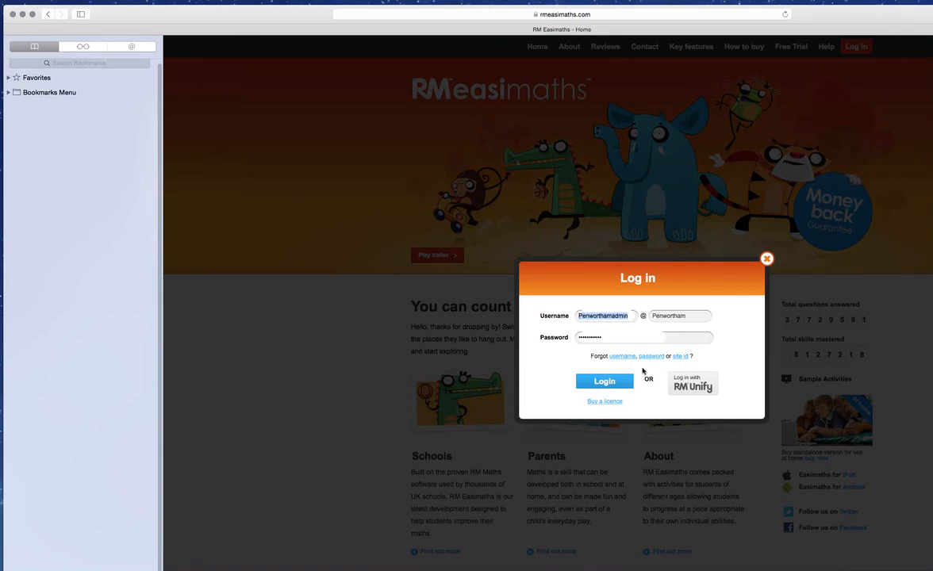